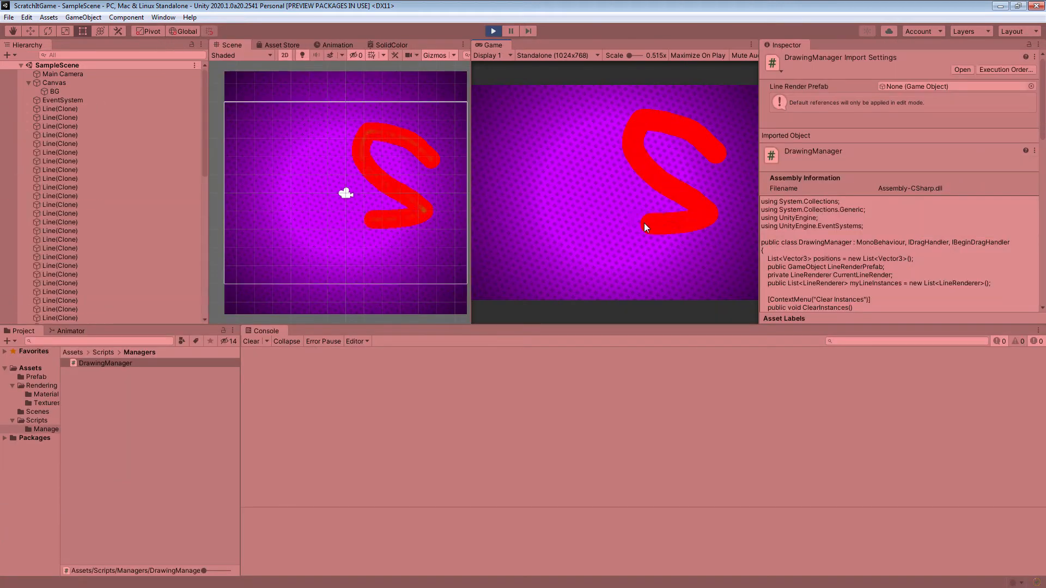
# - Select ClipPlayer in the main menu scene and show the Anim Clip Player component's options menu
pyautogui.click(53, 92)
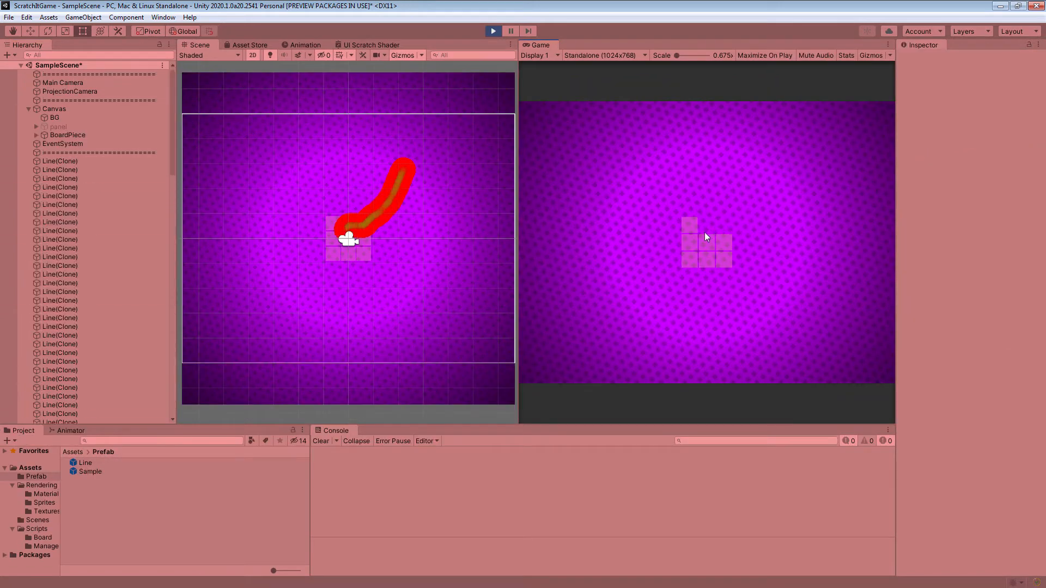
pyautogui.click(76, 152)
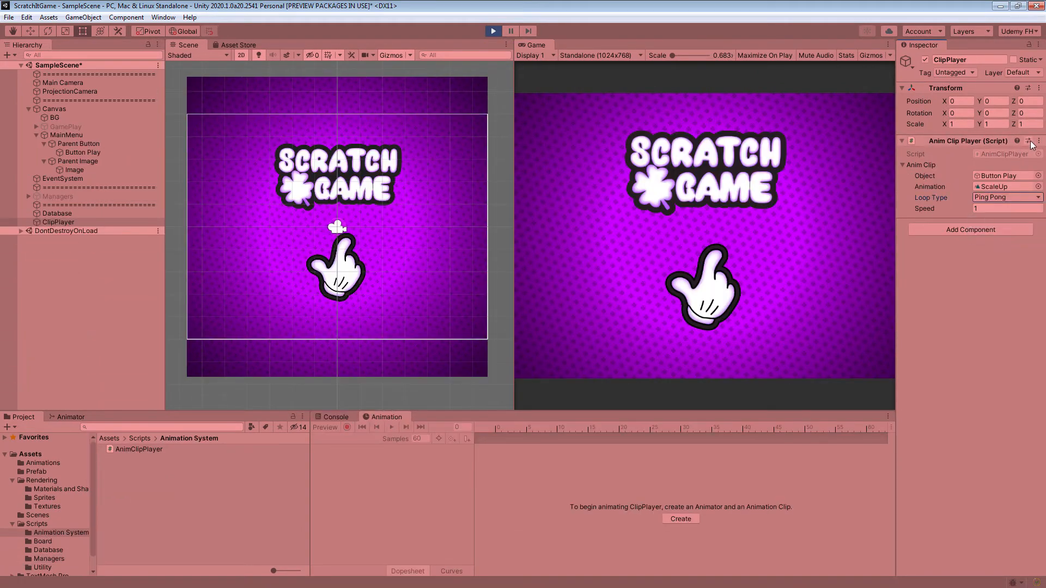
pyautogui.click(1038, 140)
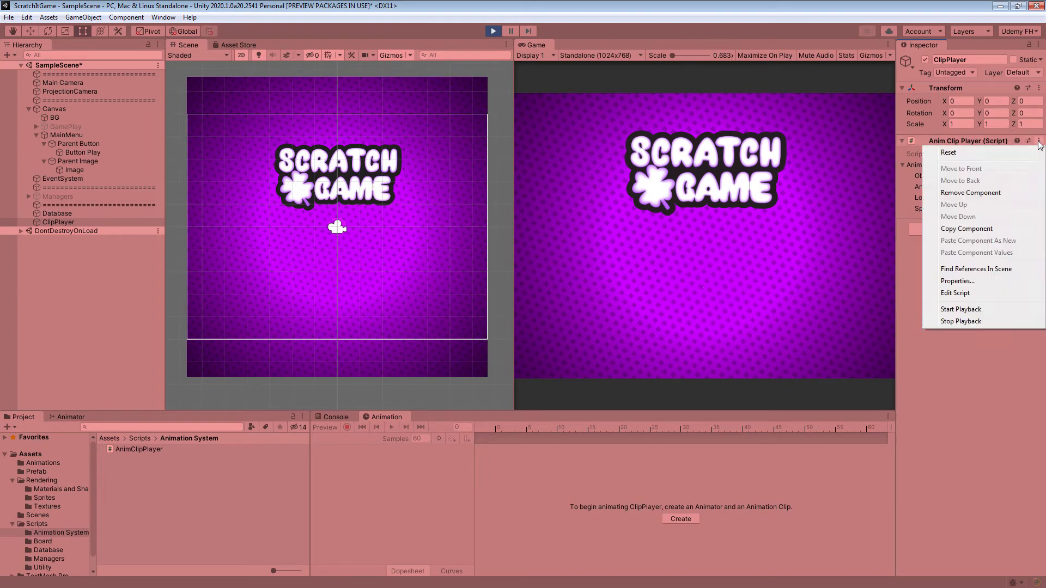